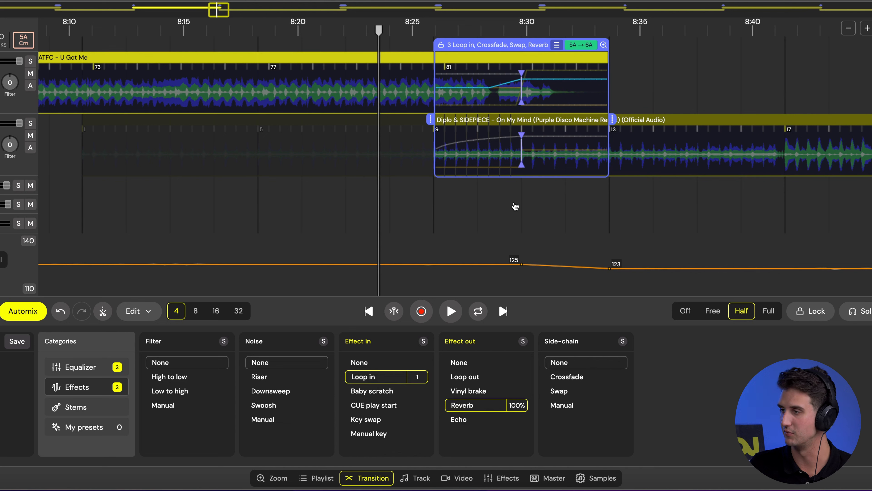
mouse_move(441, 180)
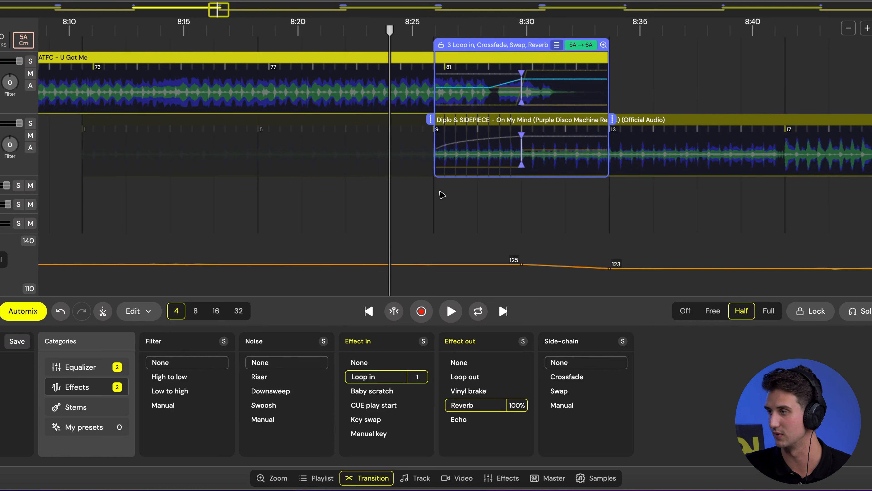
Set the transition's Volume to None, keeping Loop in, bass Swap and Reverb.
left_click(450, 310)
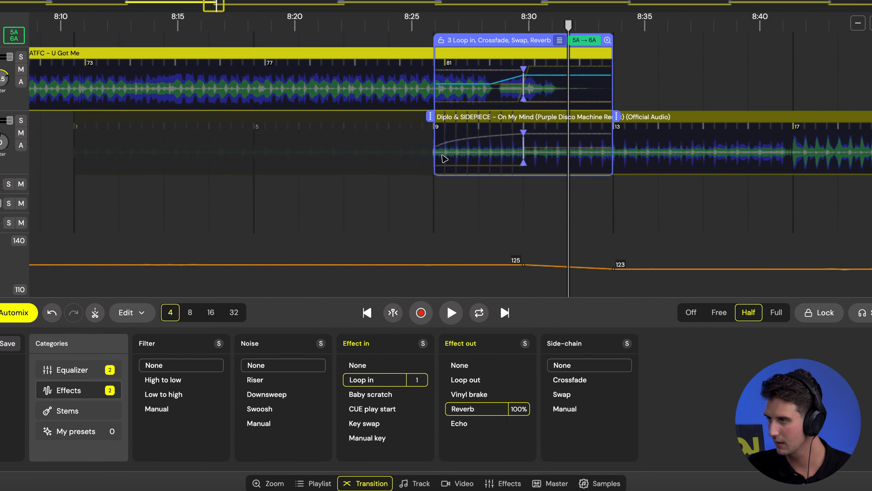
left_click(73, 369)
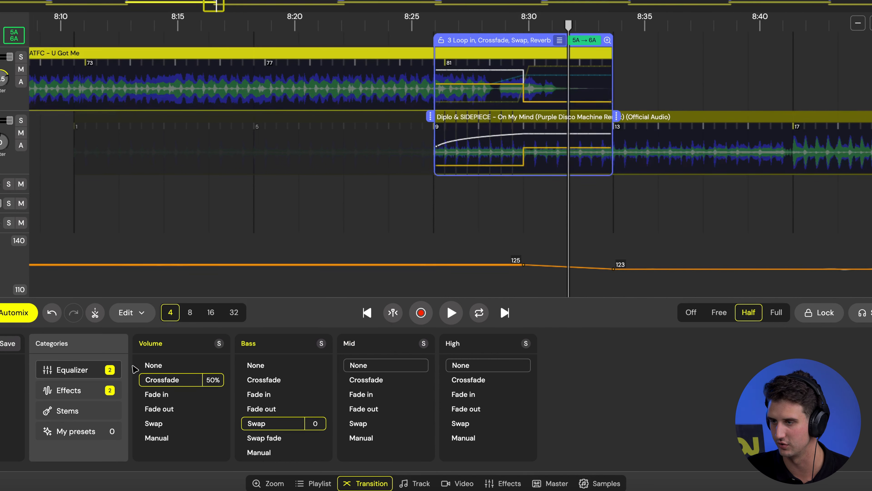
left_click(153, 365)
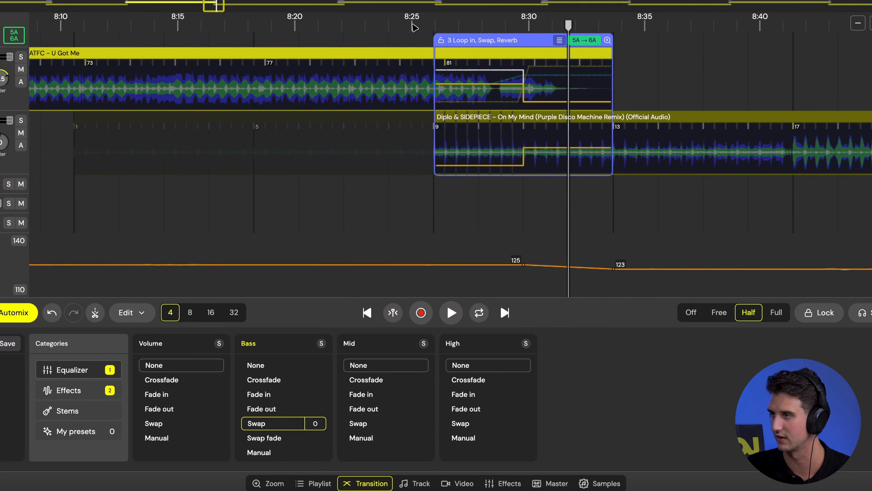
Play the transition back from around 8:25 to hear the result.
left_click(450, 312)
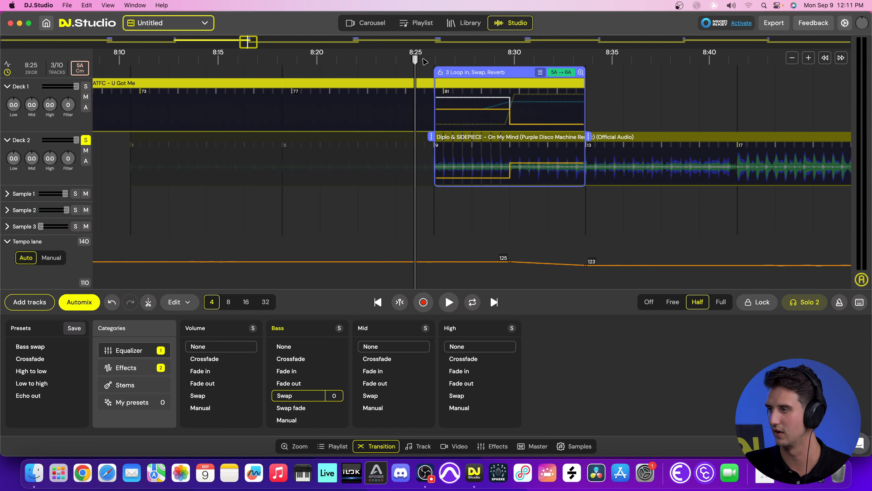
left_click(449, 302)
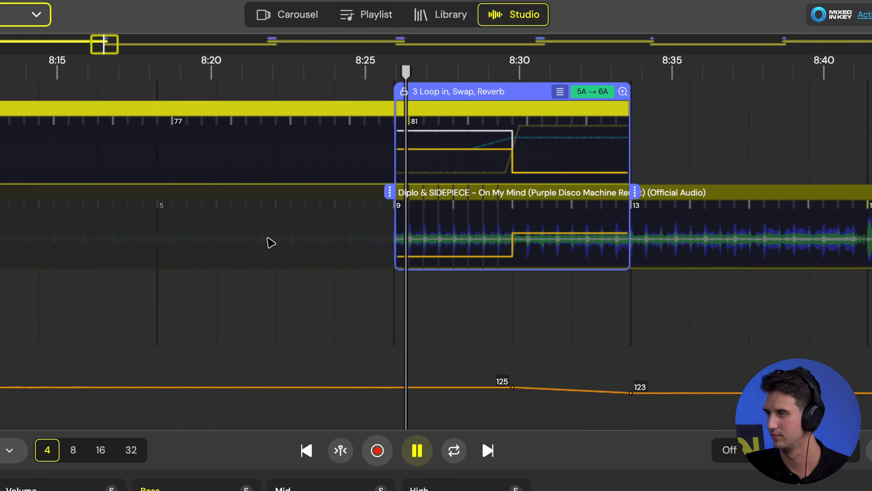